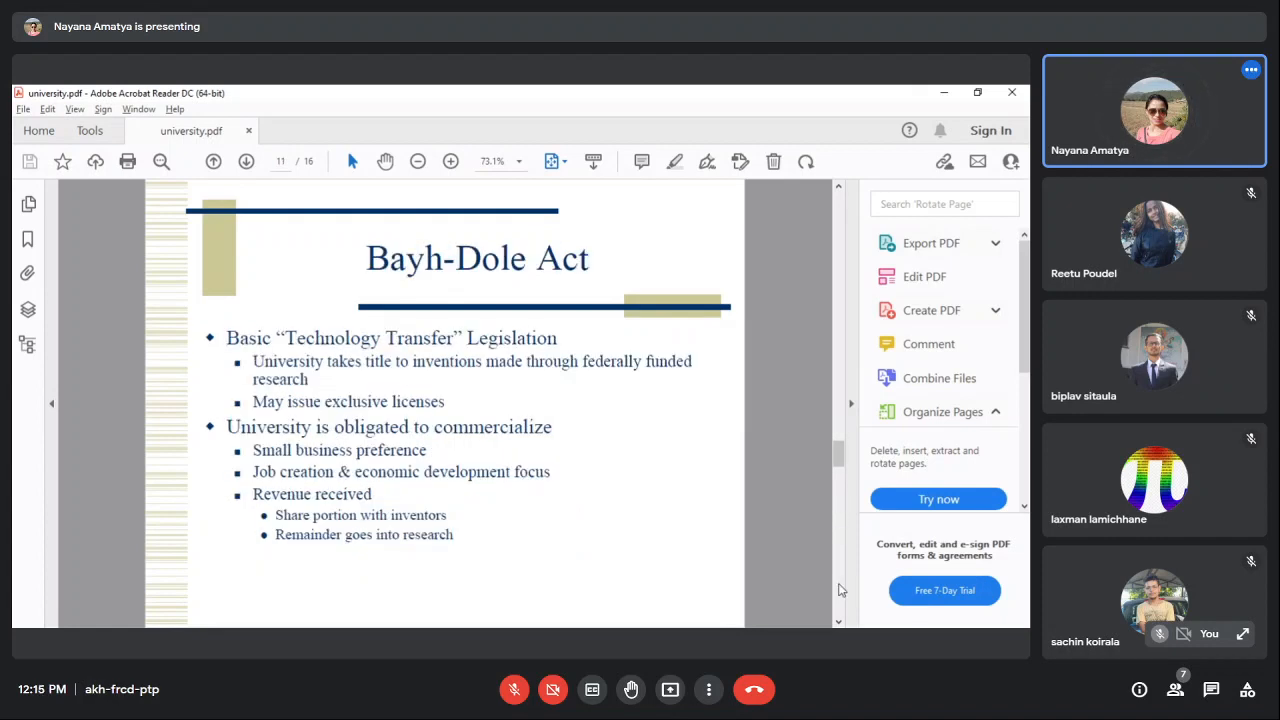
# Advance university.pdf from the Bayh-Dole Act slide (page 11) to the Sample Companies slide (page 12).
pyautogui.click(246, 160)
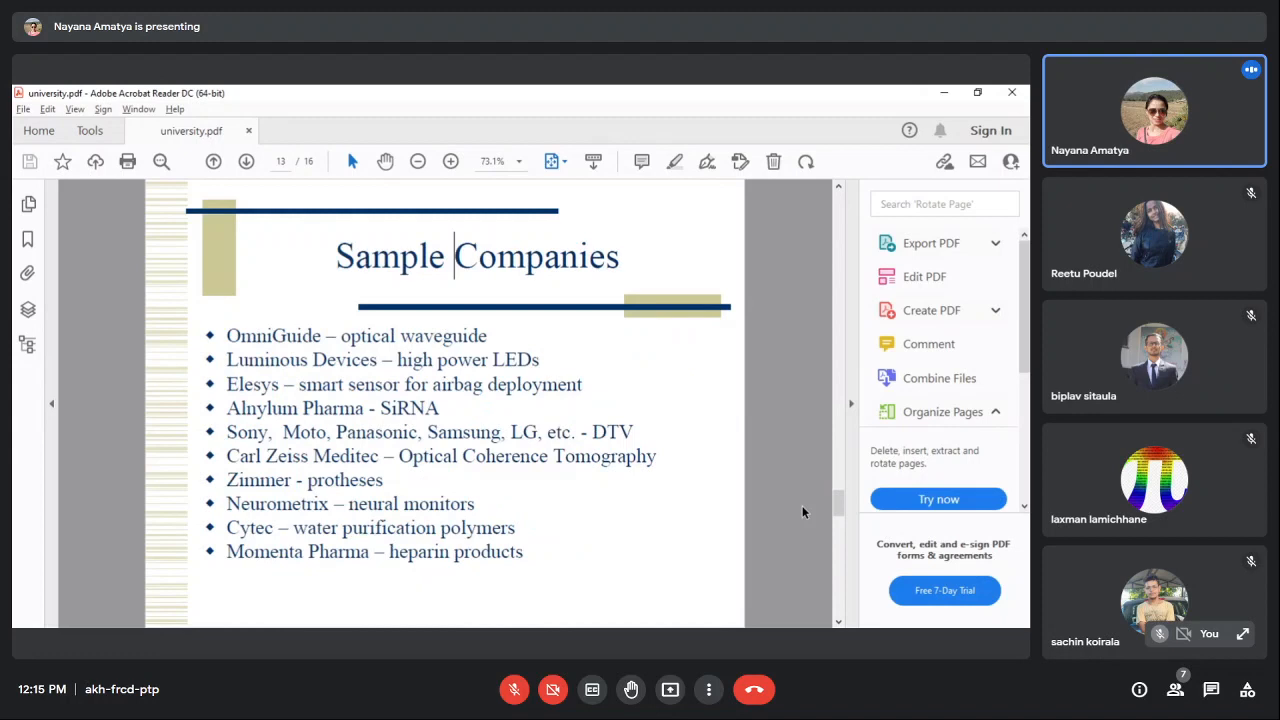
pyautogui.click(244, 160)
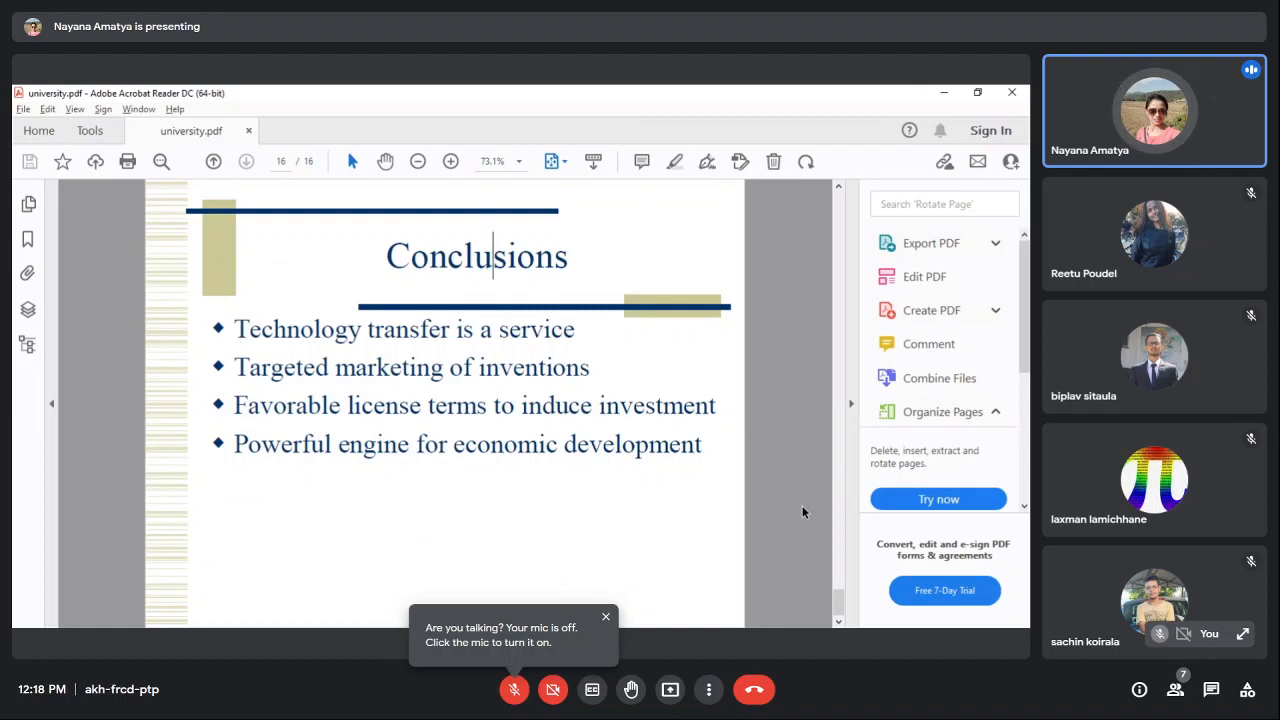
# Advance to page 16 of 16, the Conclusions slide, and leave it as the final page.
pyautogui.click(604, 616)
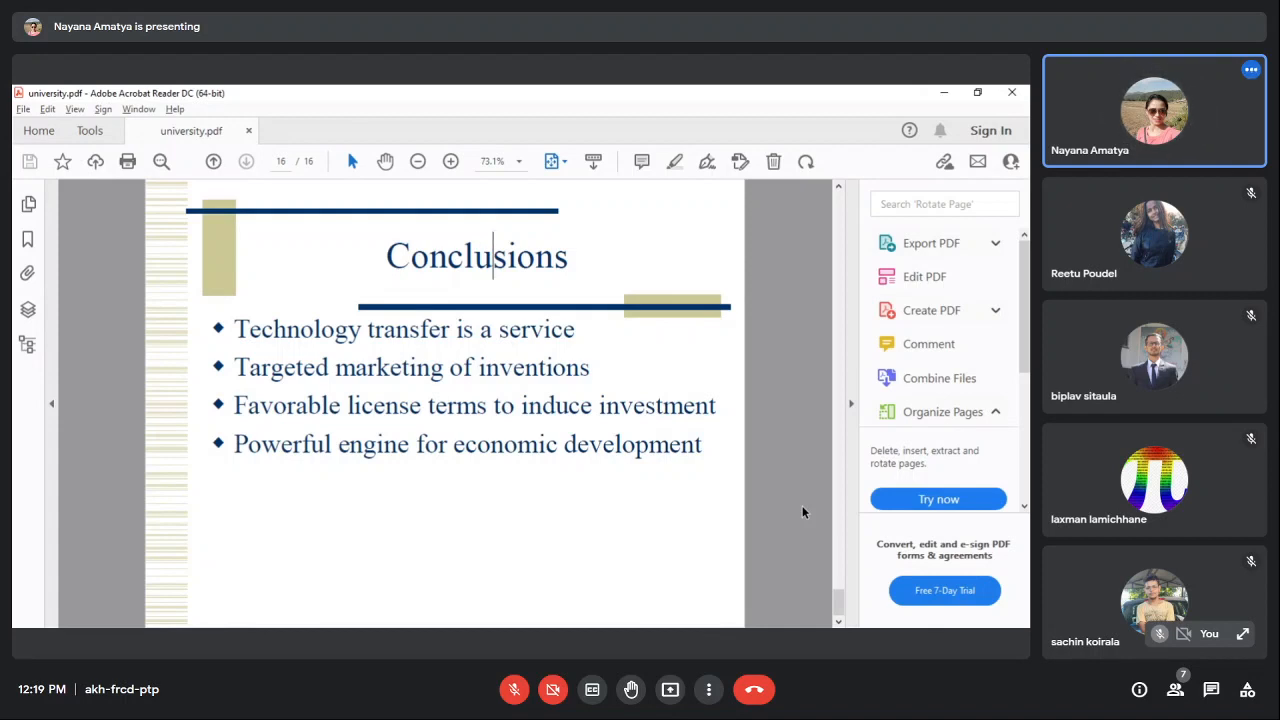
pyautogui.moveTo(822, 540)
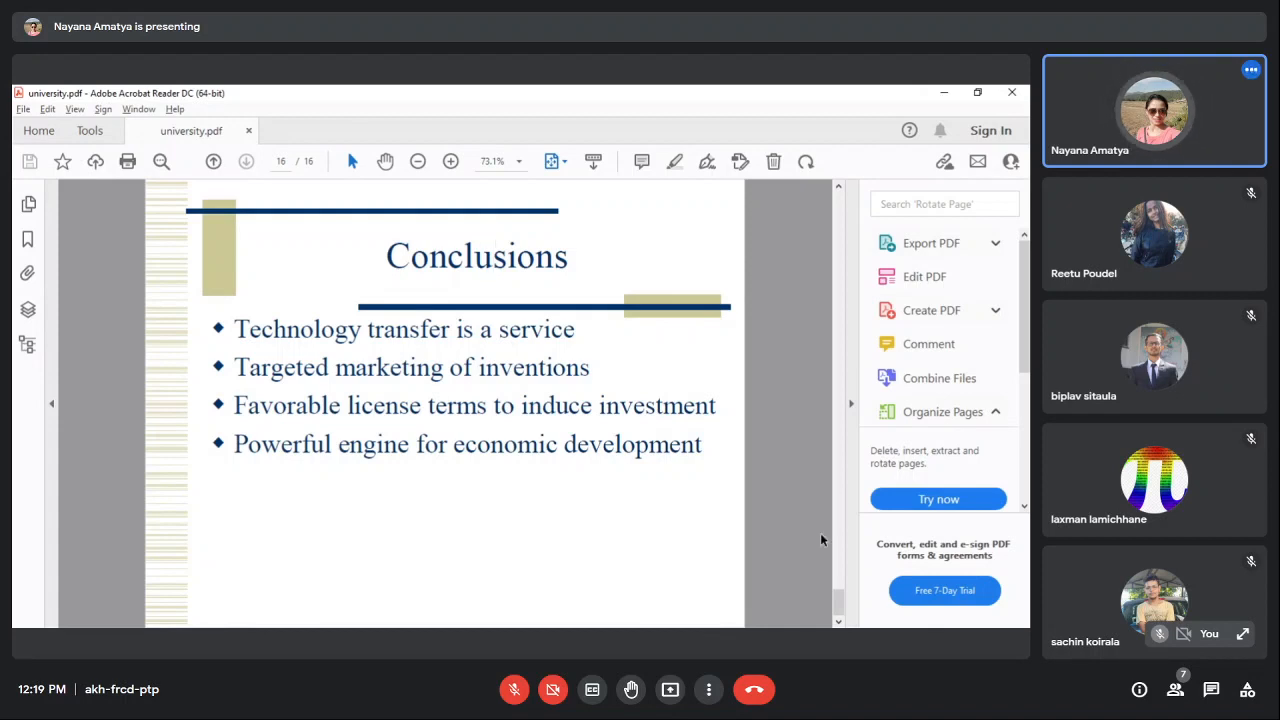
pyautogui.moveTo(836, 624)
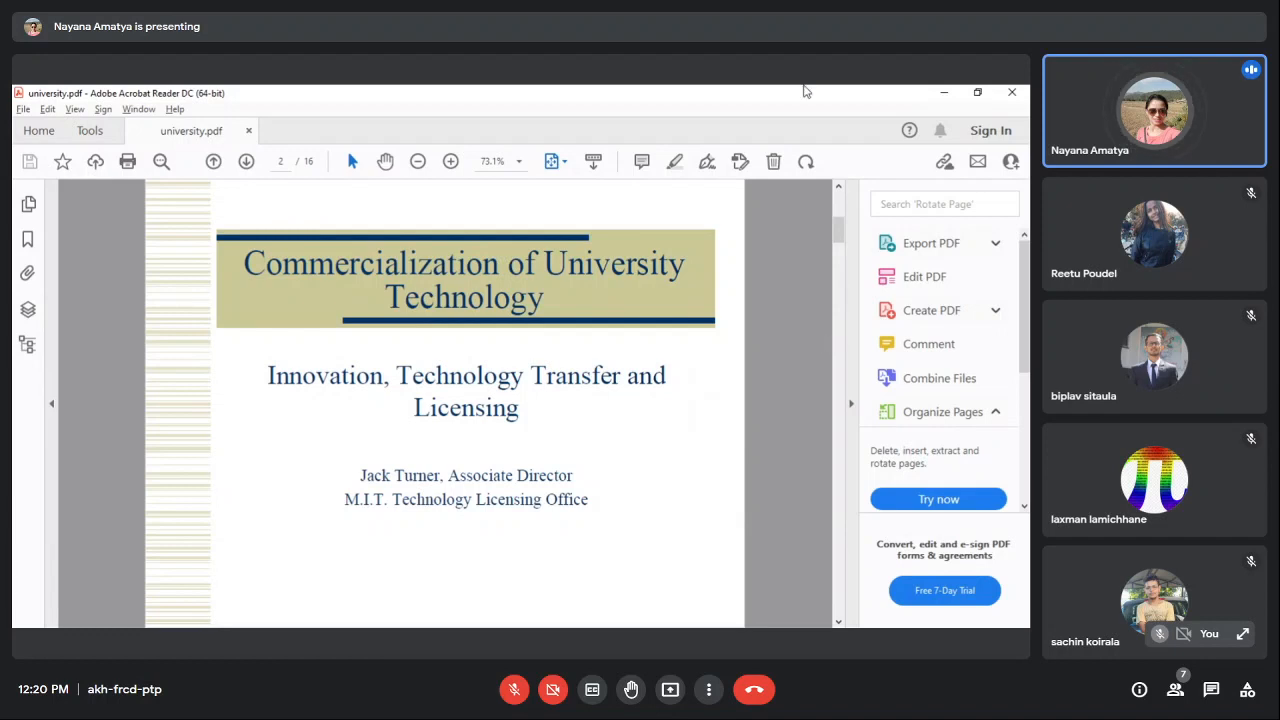
pyautogui.moveTo(856, 216)
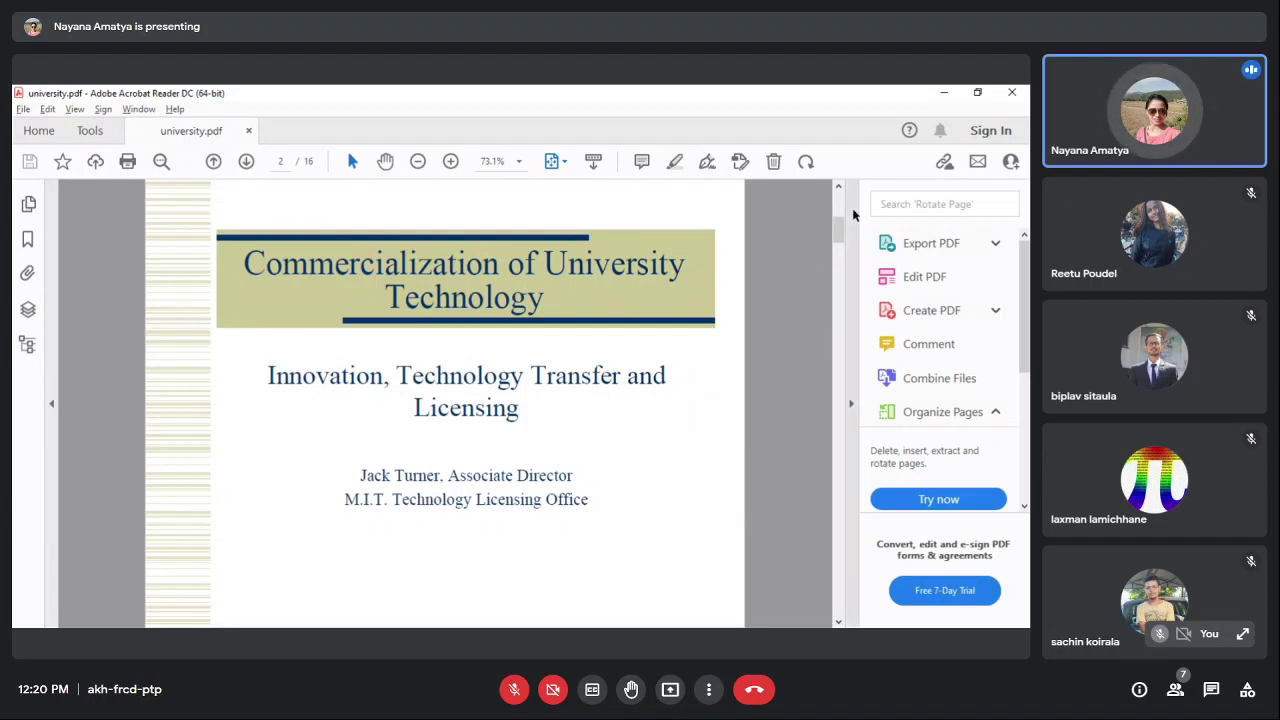
pyautogui.moveTo(818, 216)
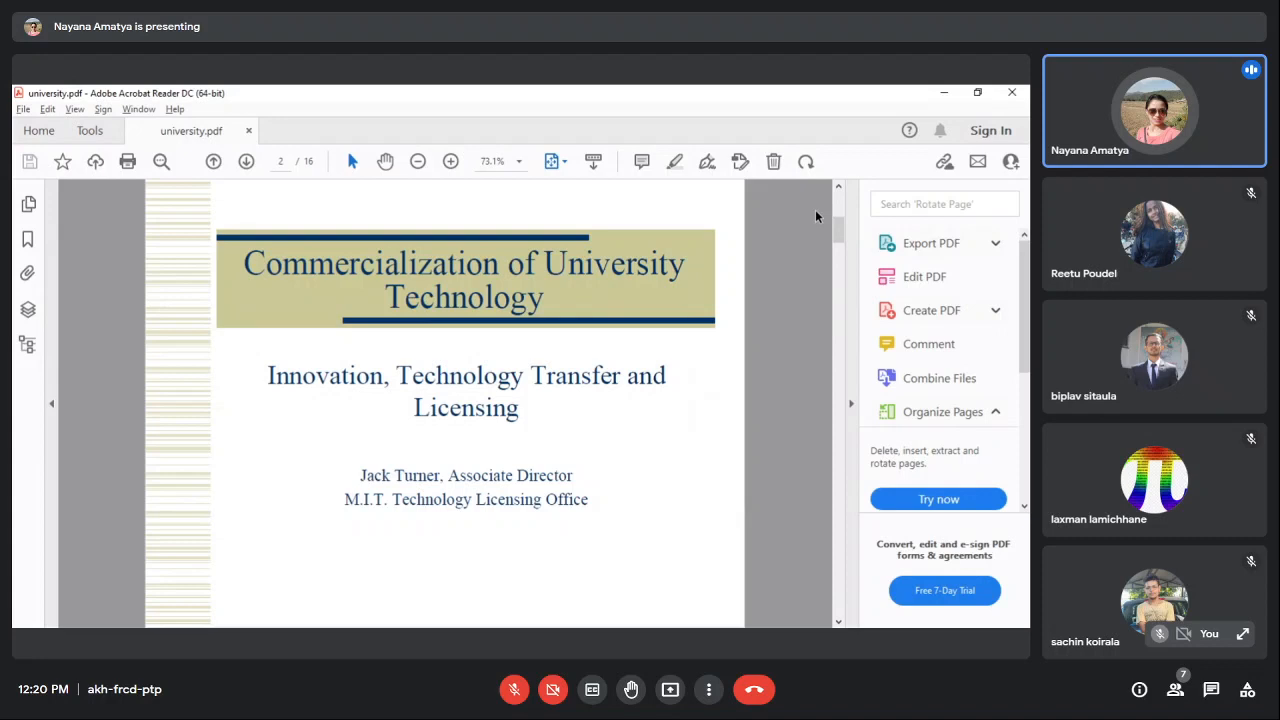
pyautogui.moveTo(784, 328)
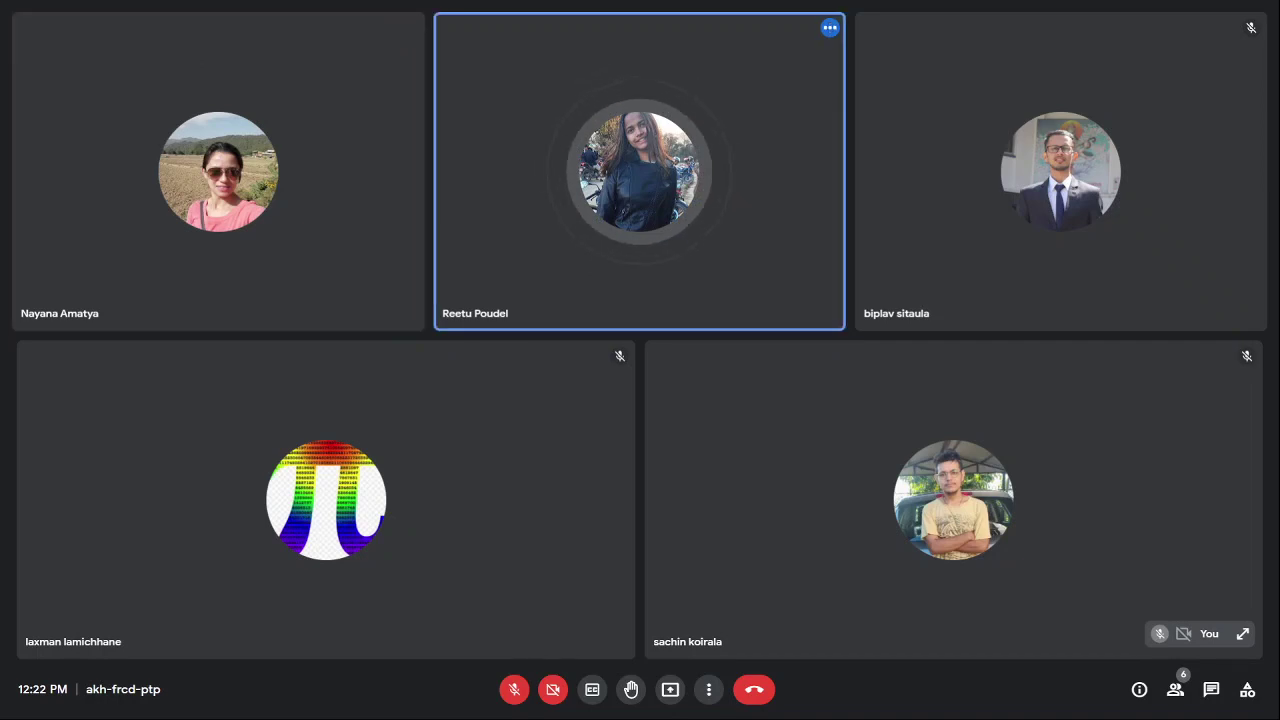
# Toggle your microphone on and off to speak during the post-presentation discussion.
pyautogui.click(514, 688)
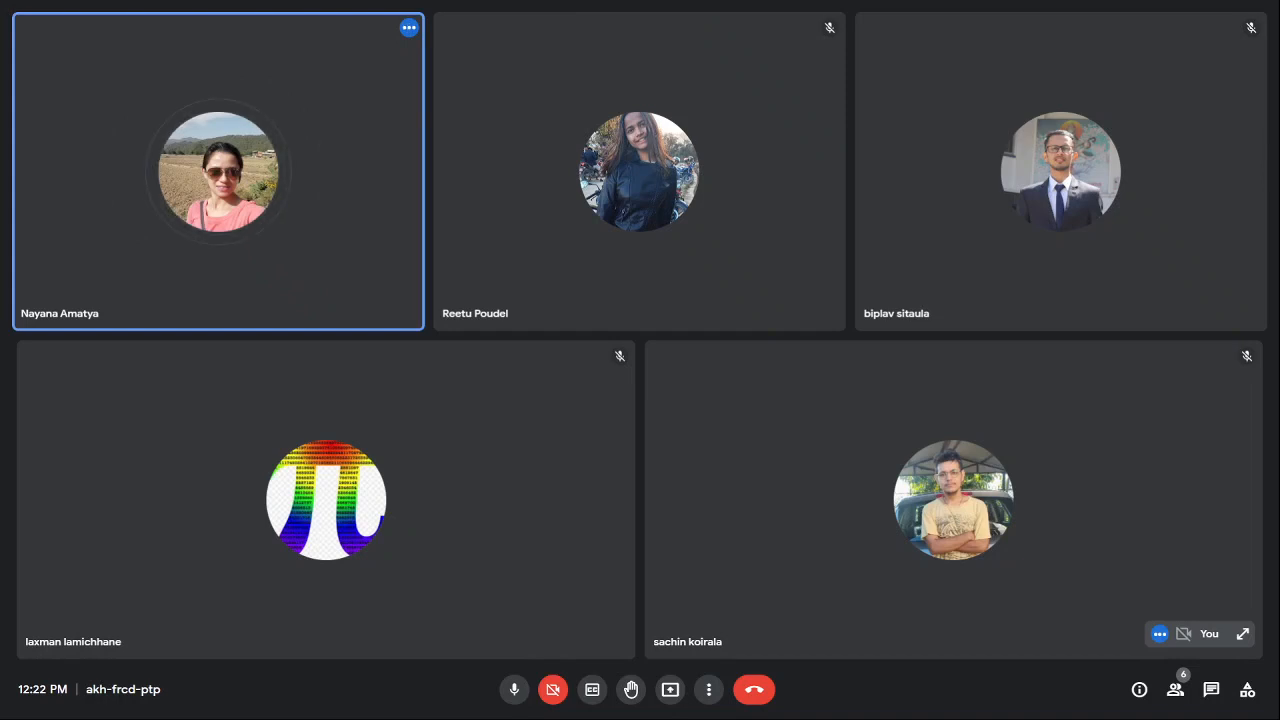
pyautogui.click(514, 688)
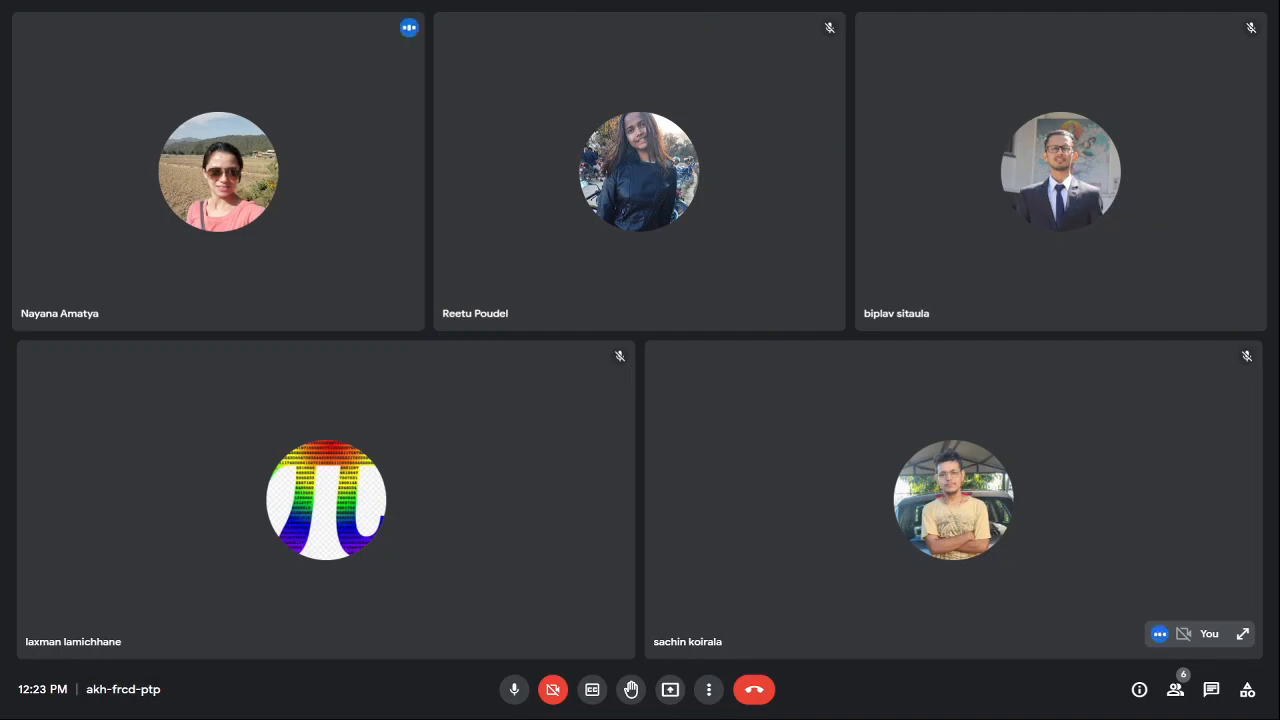
pyautogui.click(514, 688)
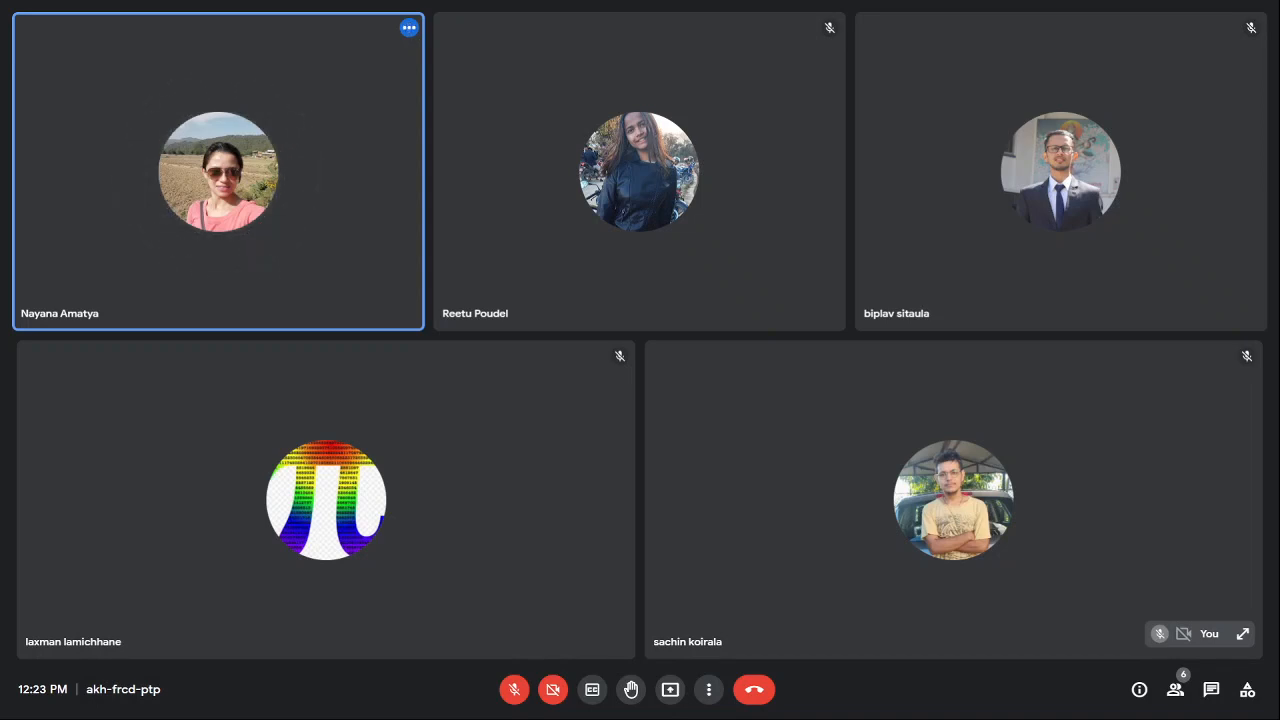
pyautogui.click(516, 688)
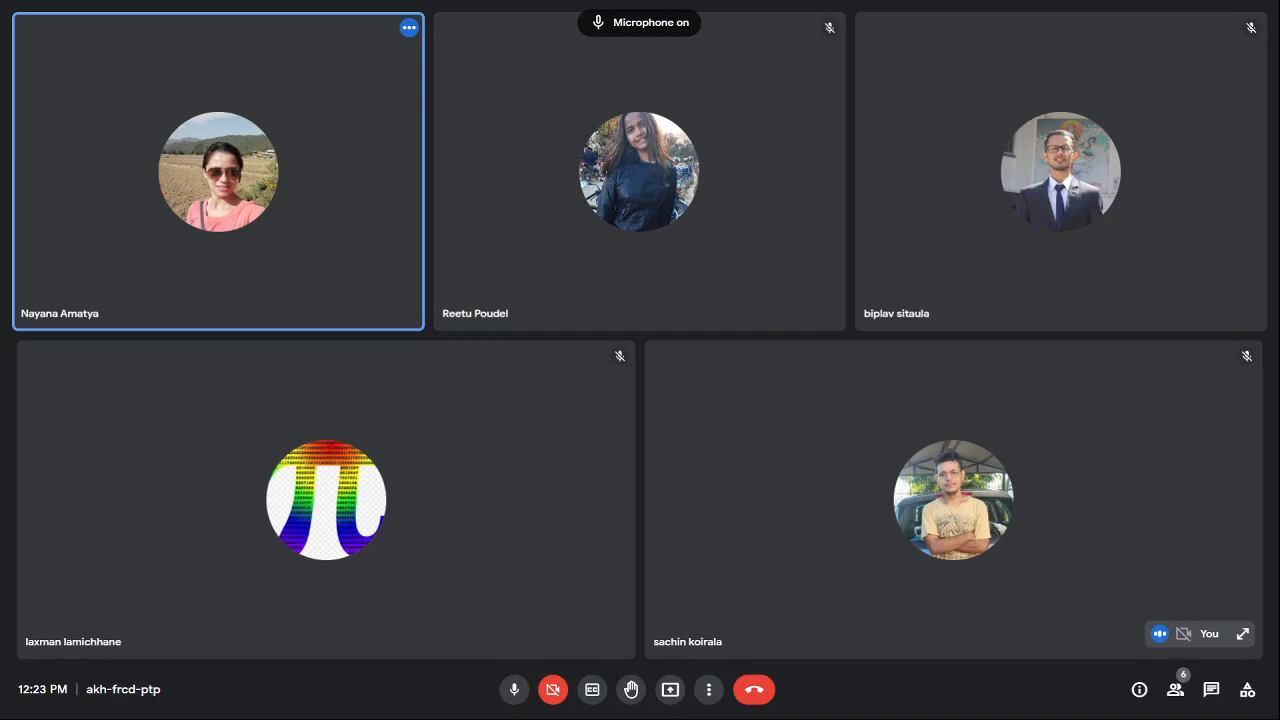
pyautogui.click(514, 688)
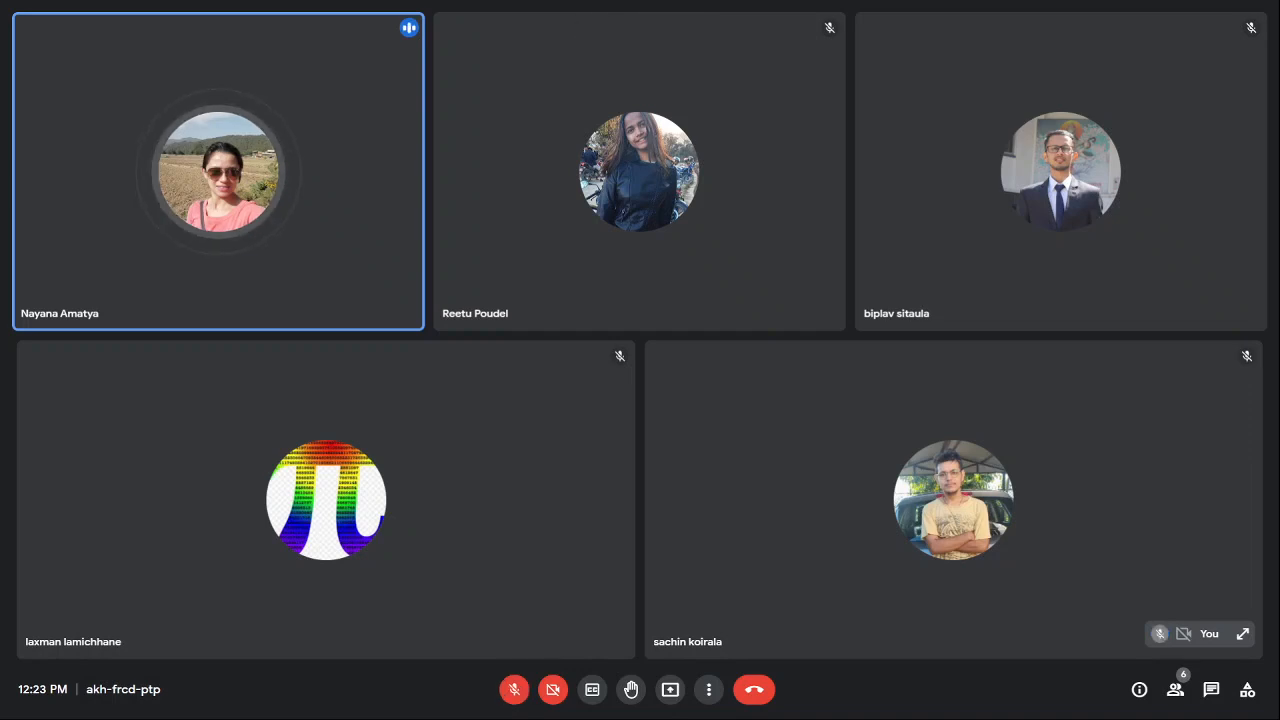